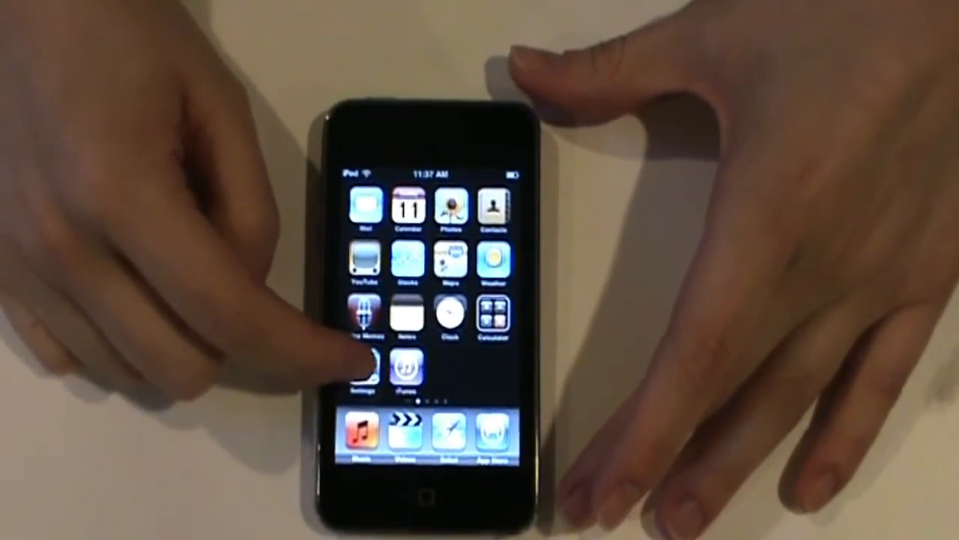
# Open the Settings app from the home screen and go to General
pyautogui.click(362, 371)
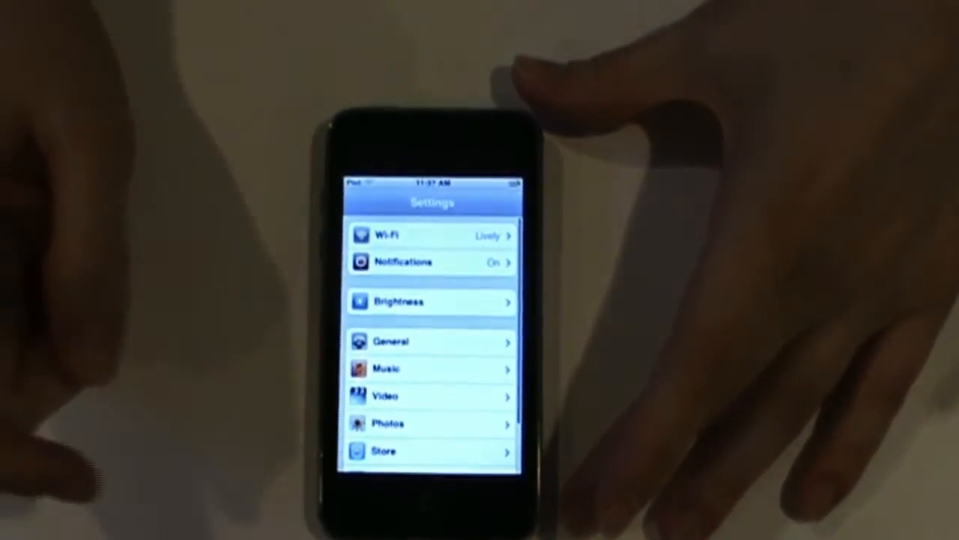
pyautogui.click(431, 341)
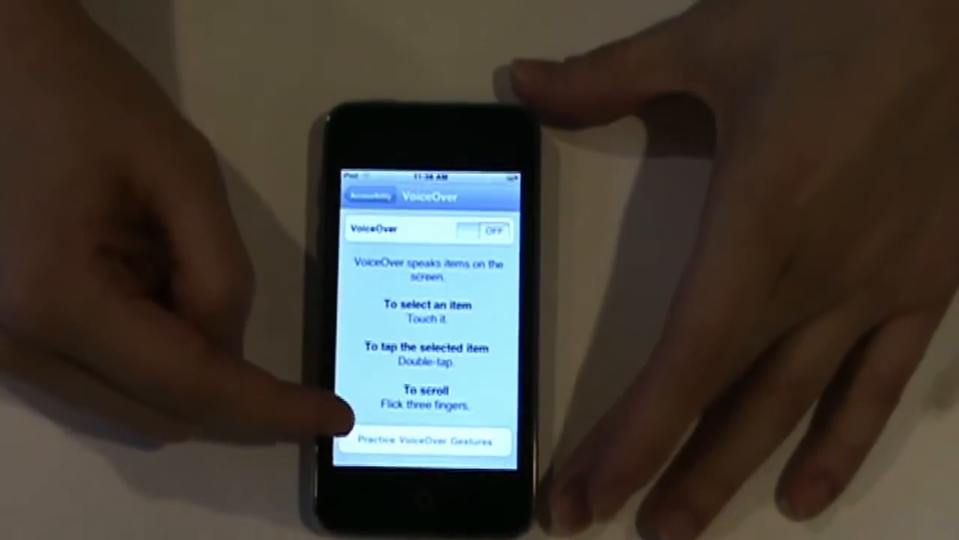
# Scroll down through the VoiceOver gesture instructions
pyautogui.scroll(-3)
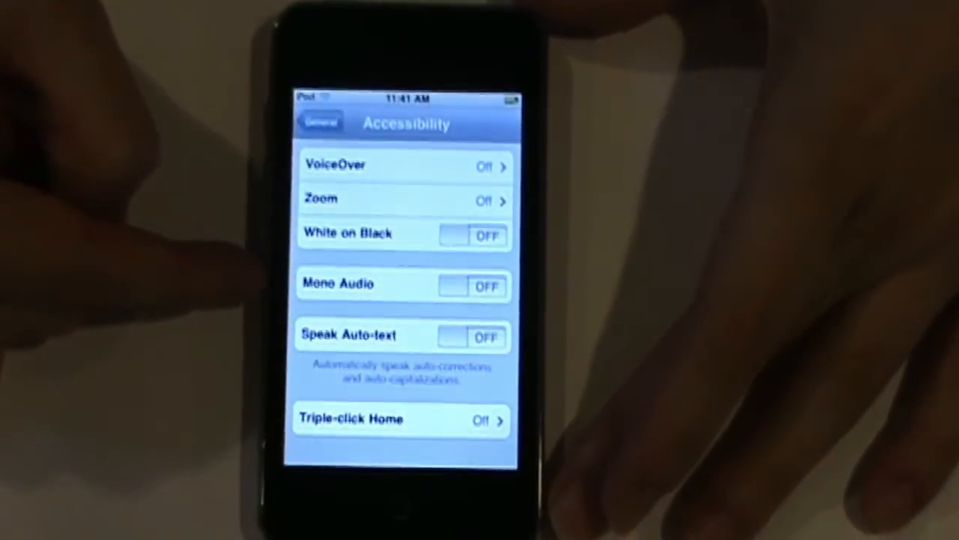
# Switch Mono Audio on in Accessibility, leaving the other options off
pyautogui.click(472, 286)
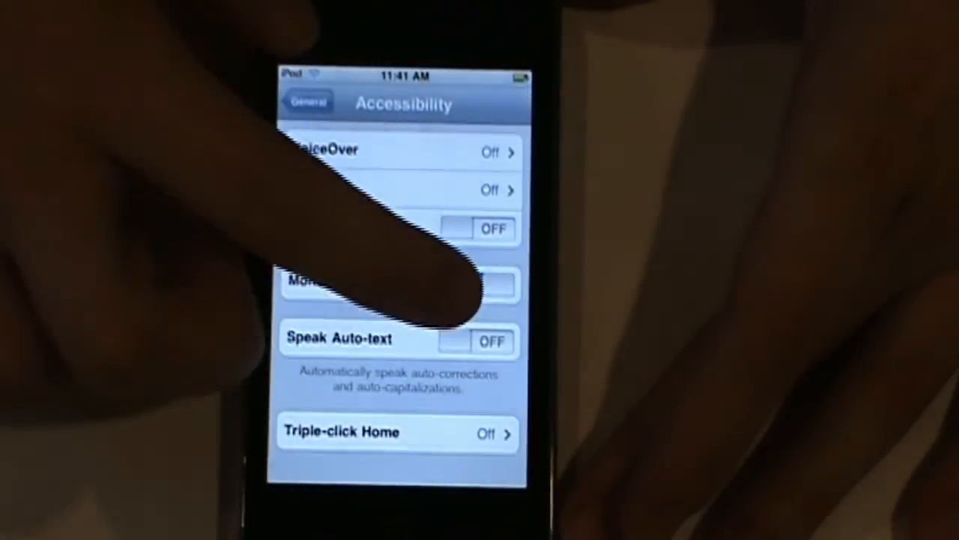
pyautogui.click(479, 285)
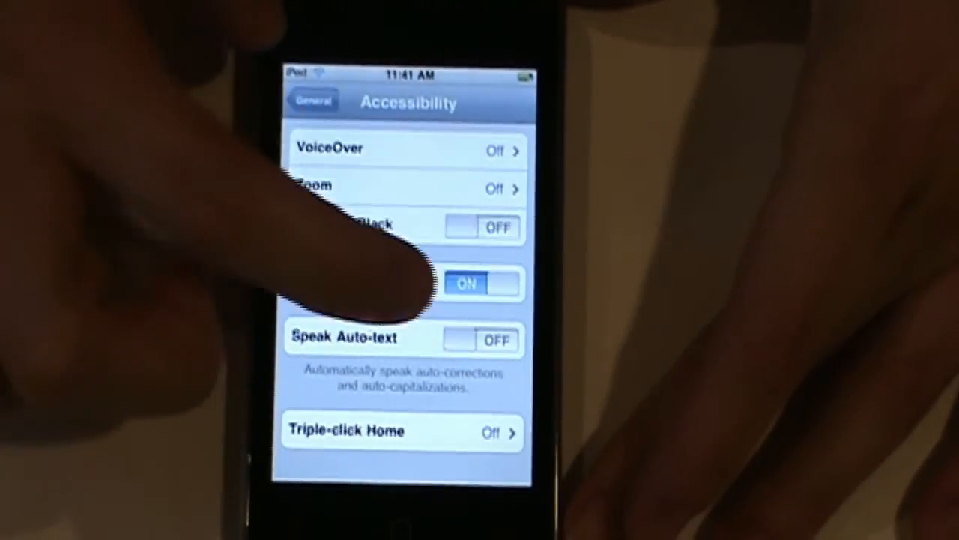